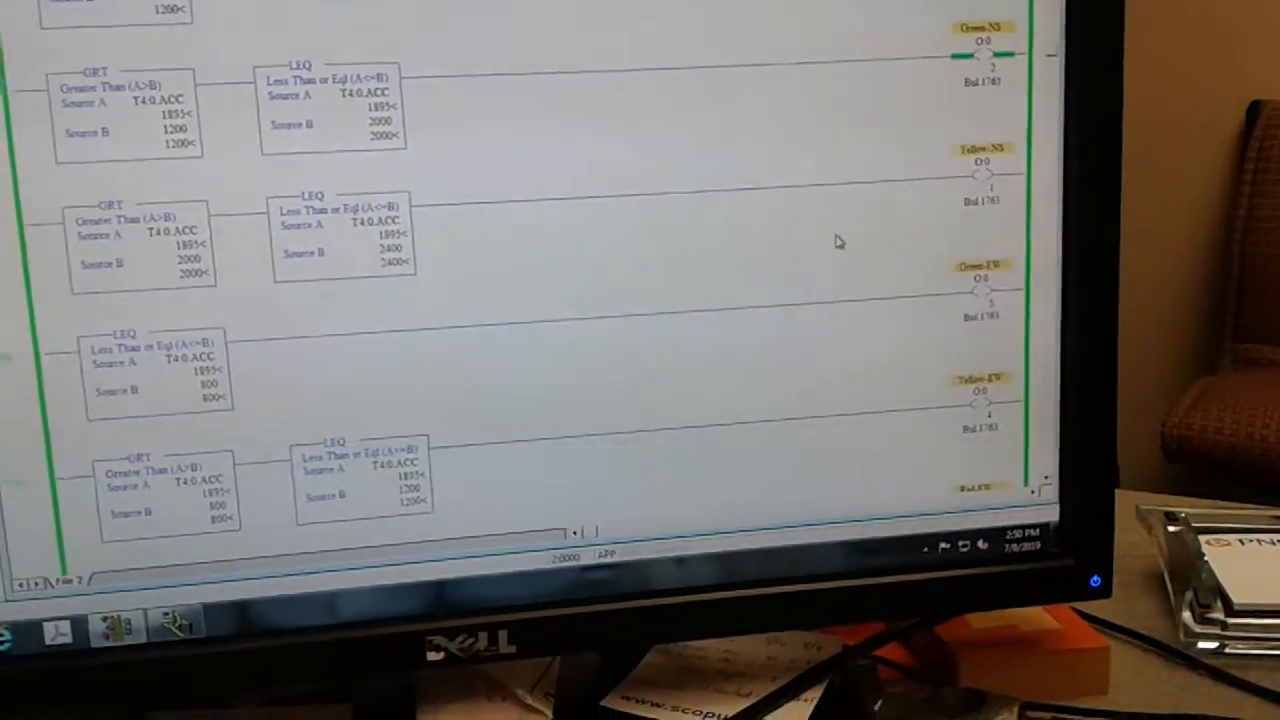
{"action": "scroll", "scroll_direction": "down", "scroll_amount": 3}
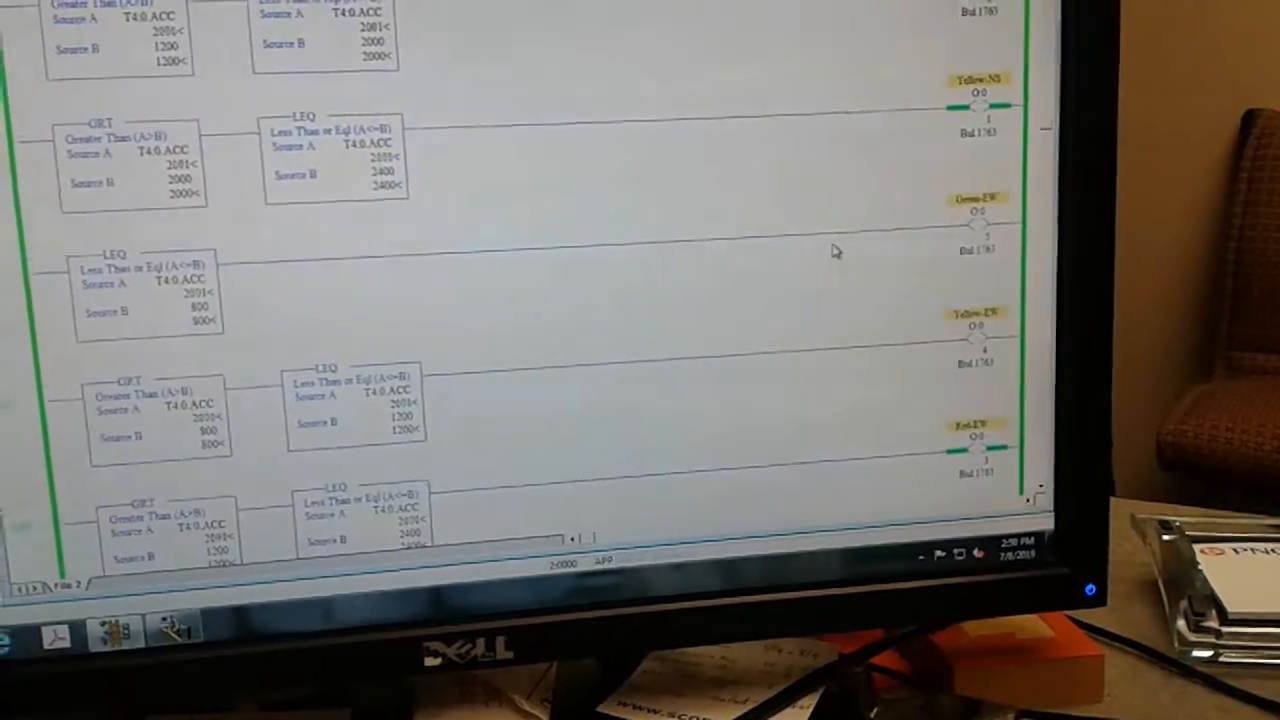